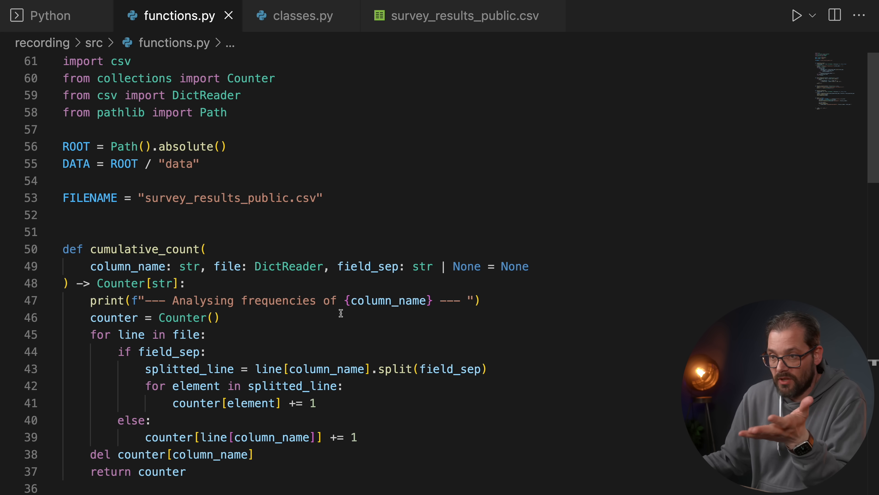
scroll(down, 3)
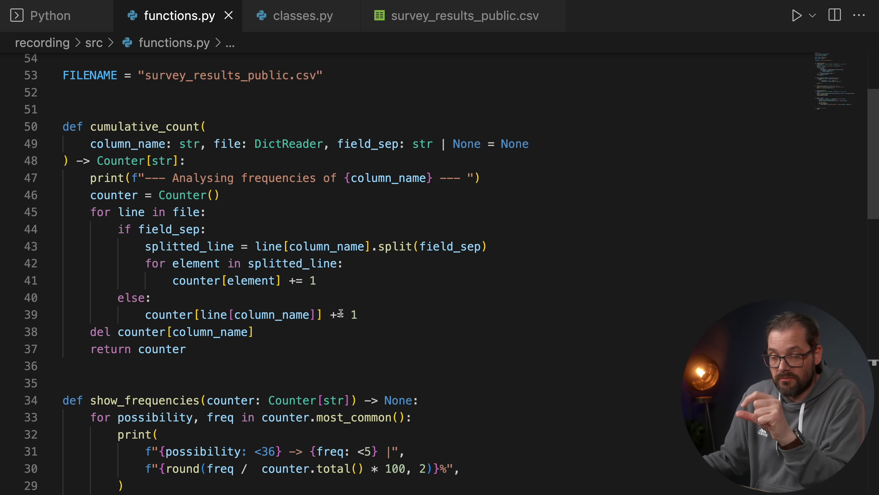